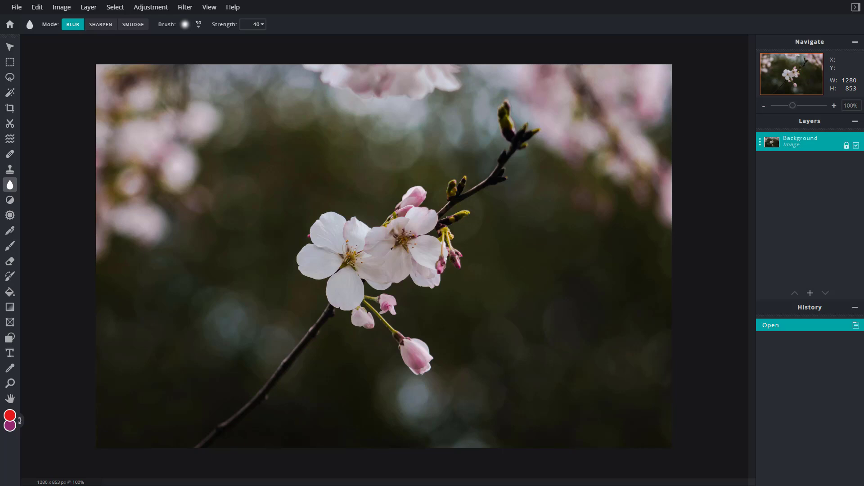
pyautogui.moveTo(795, 217)
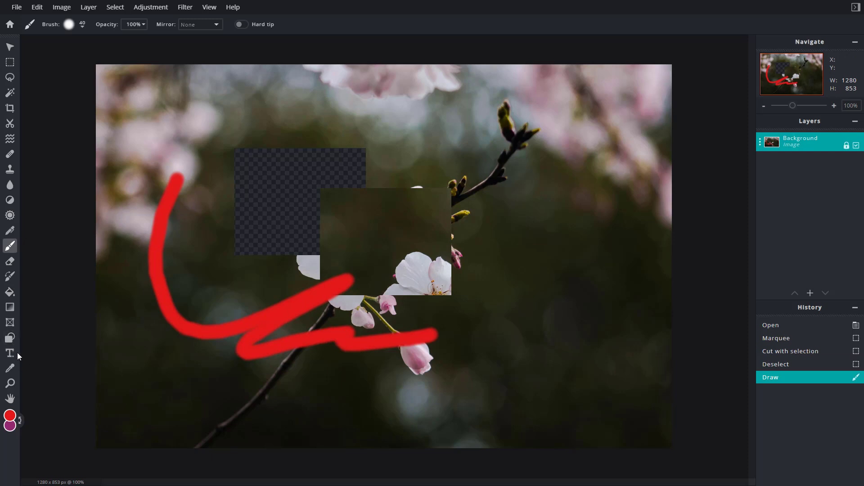
# Switch to the Text tool to add a text layer over the blossom photo.
pyautogui.click(9, 353)
pyautogui.write('sdff')
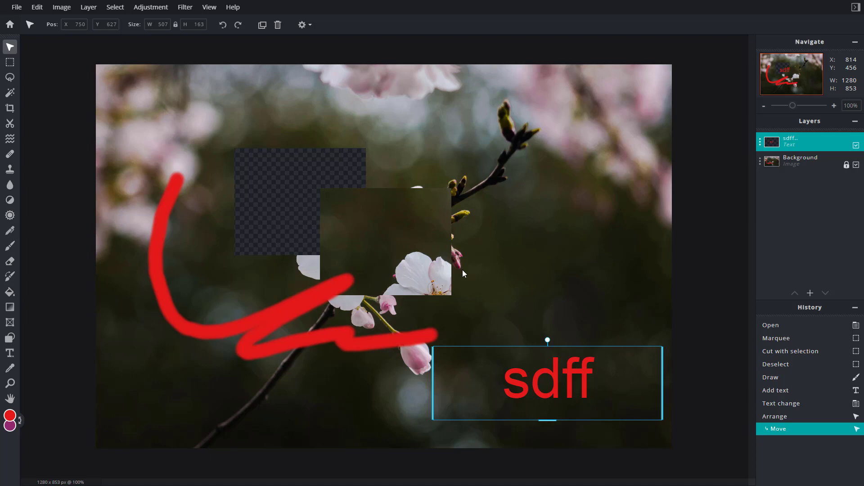
pyautogui.moveTo(250, 154)
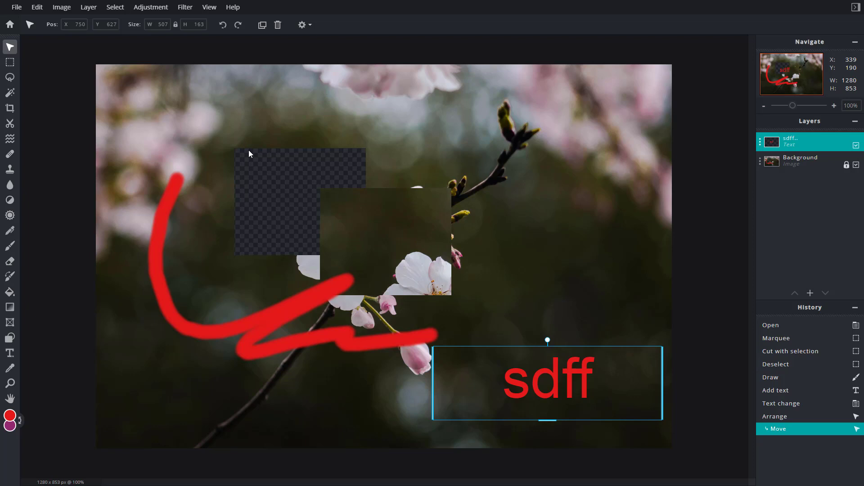
# Undo the text move, the text layer and the red stroke via Ctrl+Z and Edit > Undo.
pyautogui.press('ctrl+z')
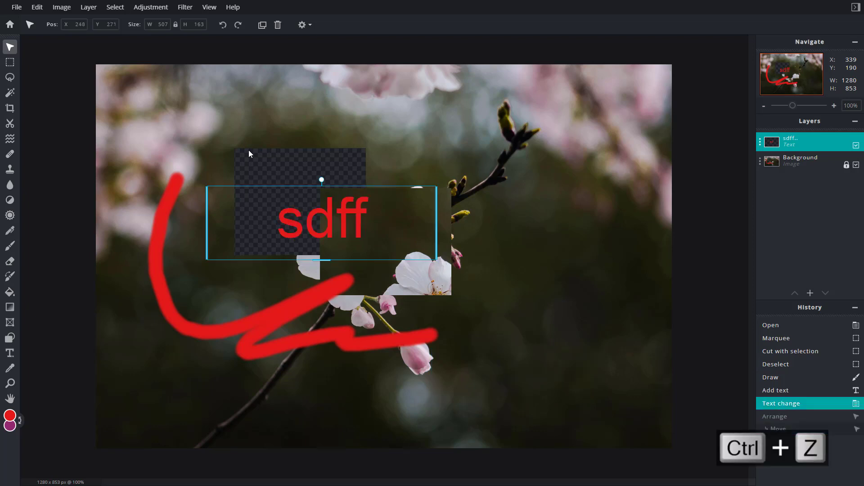
pyautogui.moveTo(238, 138)
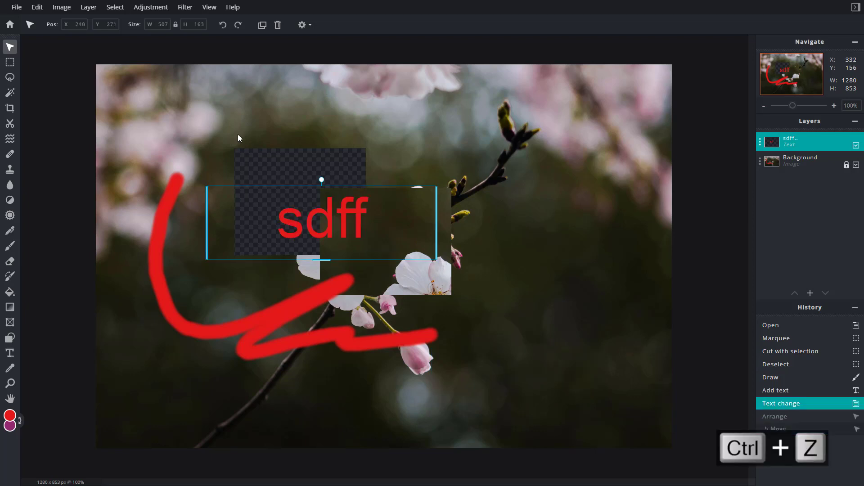
pyautogui.click(36, 7)
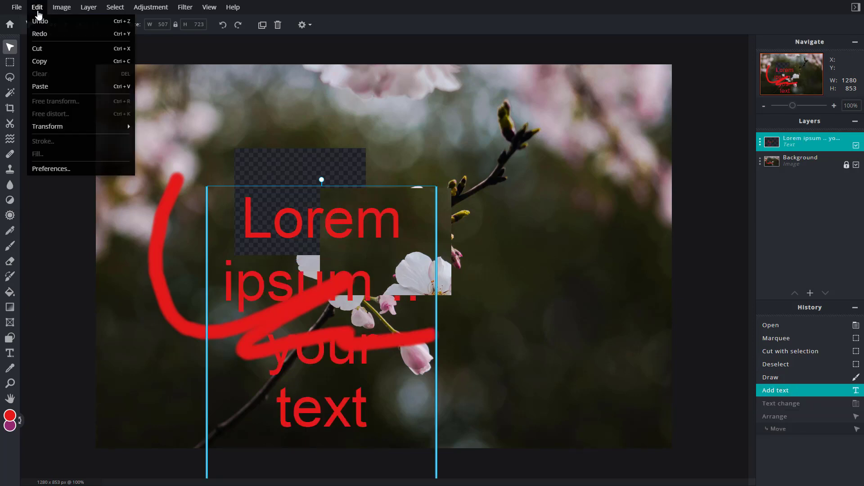
pyautogui.click(40, 21)
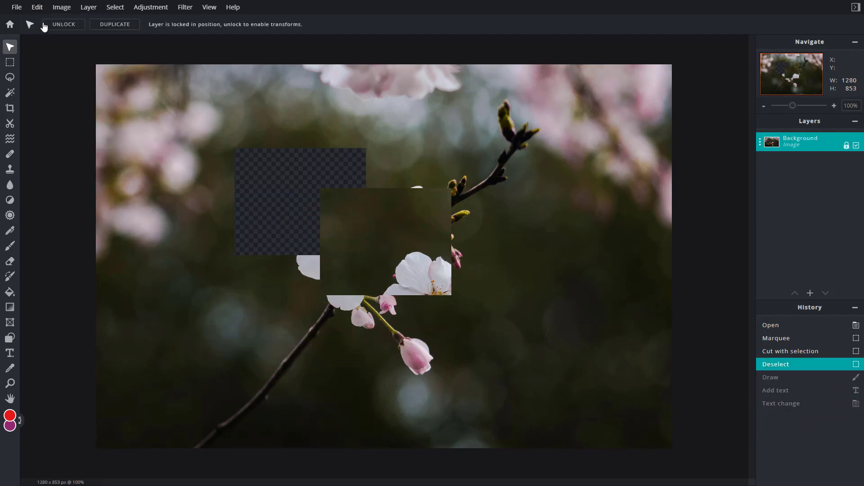
pyautogui.moveTo(66, 43)
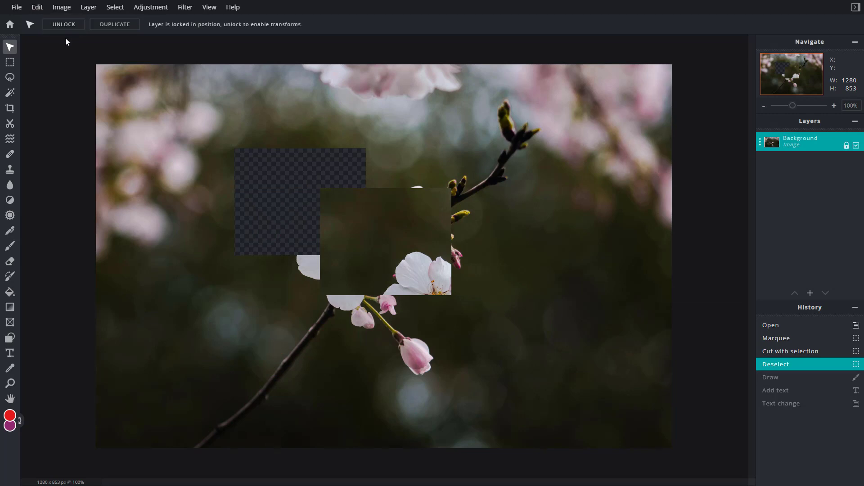
pyautogui.moveTo(63, 24)
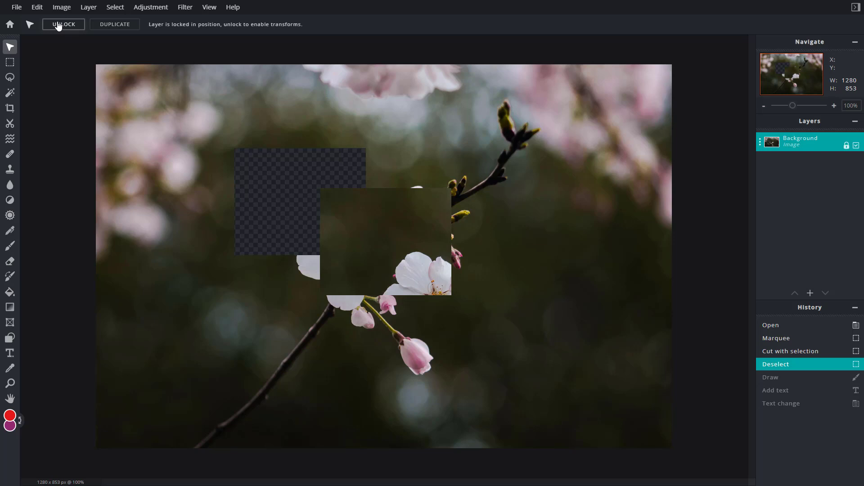
# Redo the first red stroke and paint a second red curve over the patch with the Brush.
pyautogui.click(36, 7)
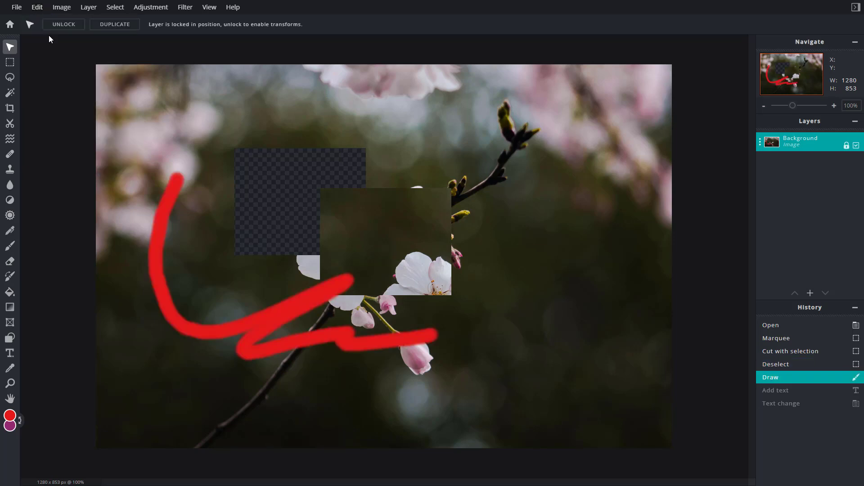
pyautogui.moveTo(267, 178)
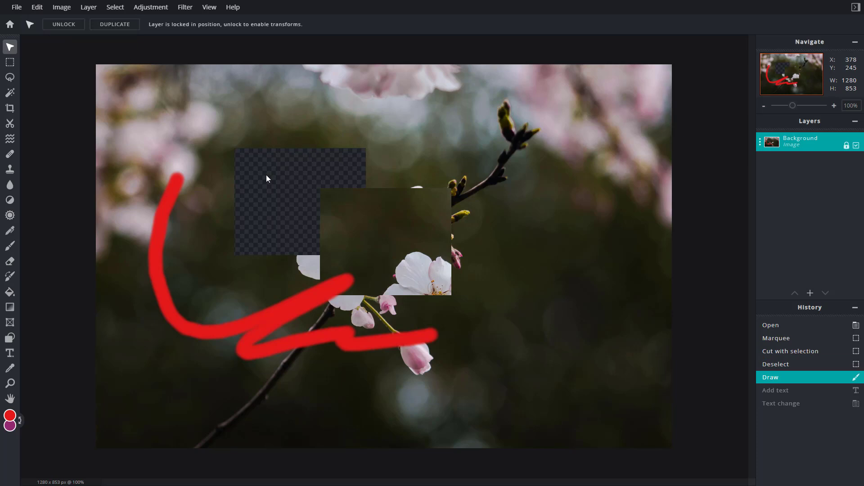
pyautogui.click(9, 246)
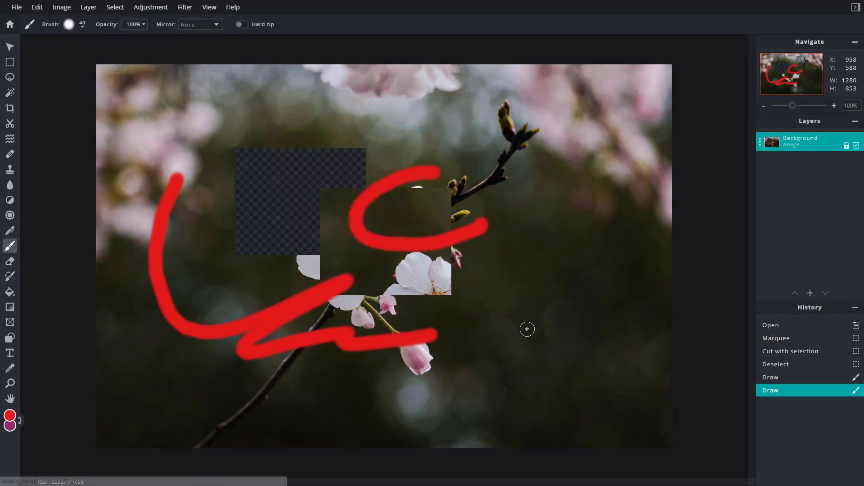
pyautogui.moveTo(448, 181)
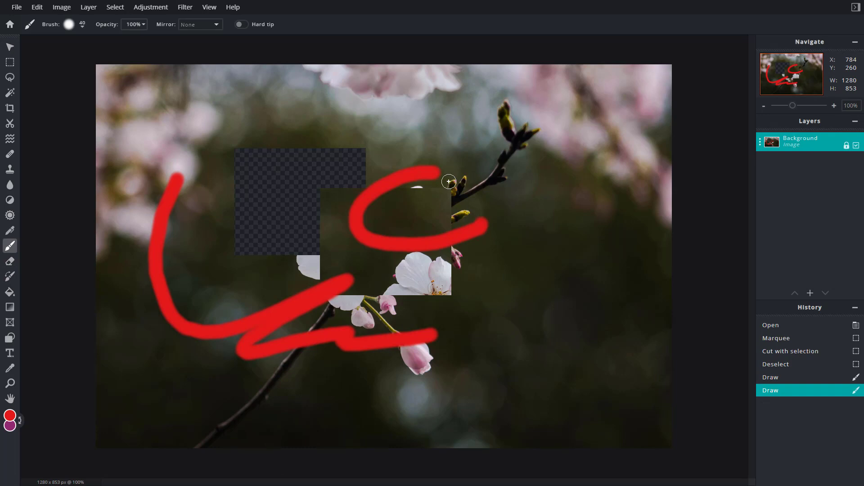
pyautogui.moveTo(355, 224)
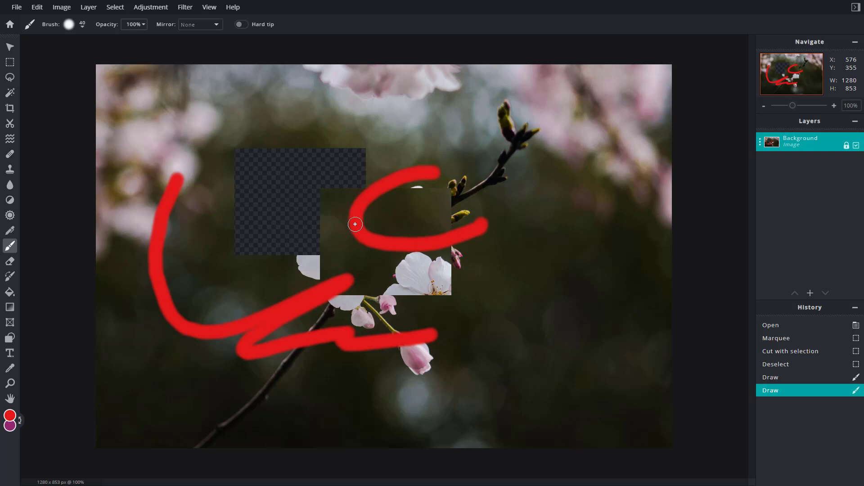
pyautogui.moveTo(399, 201)
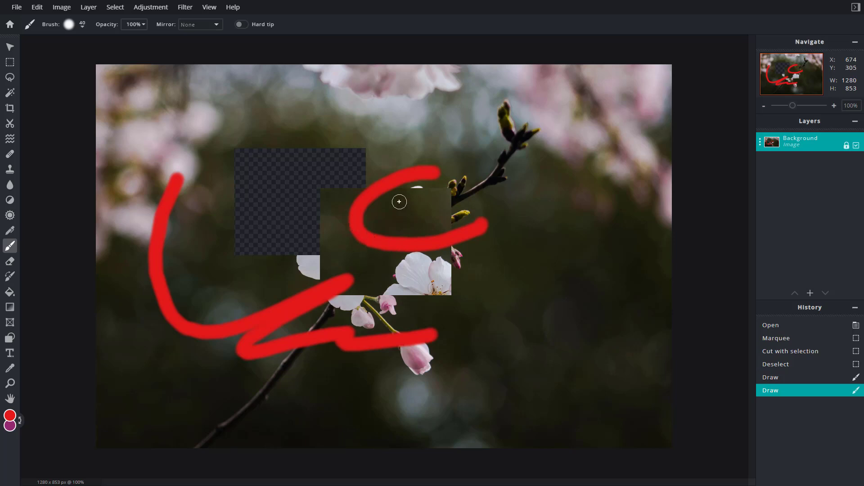
pyautogui.moveTo(9, 62)
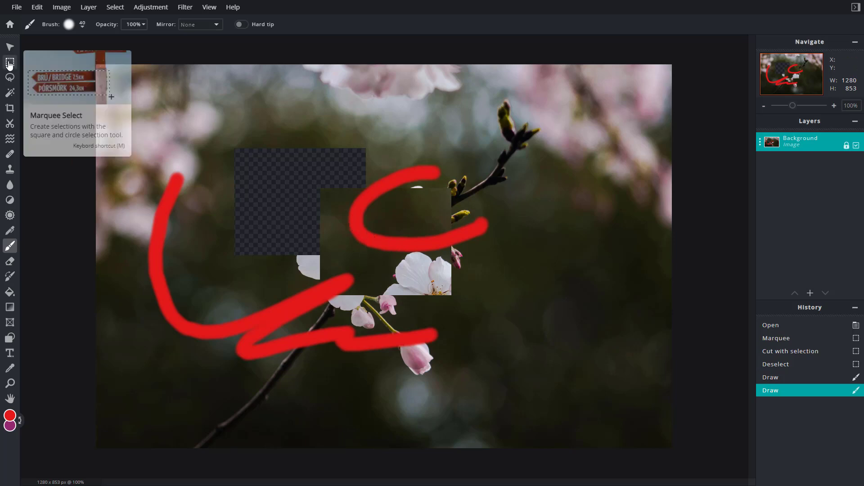
# Marquee the rectangle left of the blossom, cut it out, and start pasting it back.
pyautogui.click(9, 64)
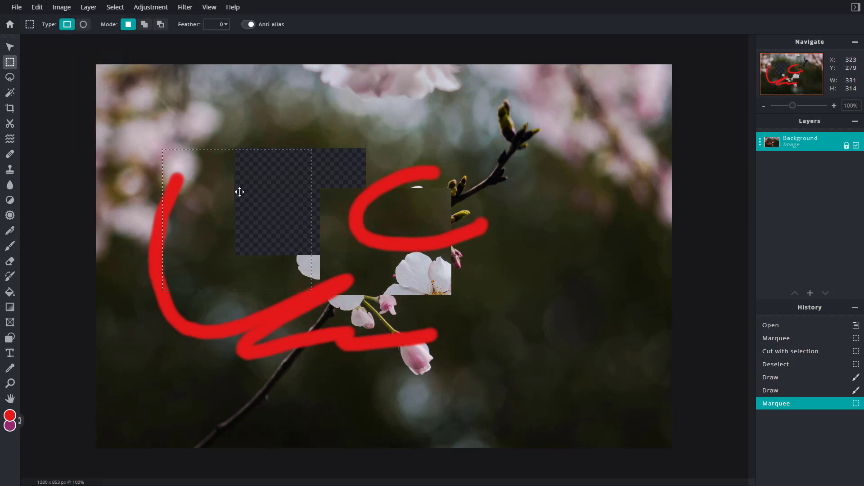
pyautogui.click(9, 47)
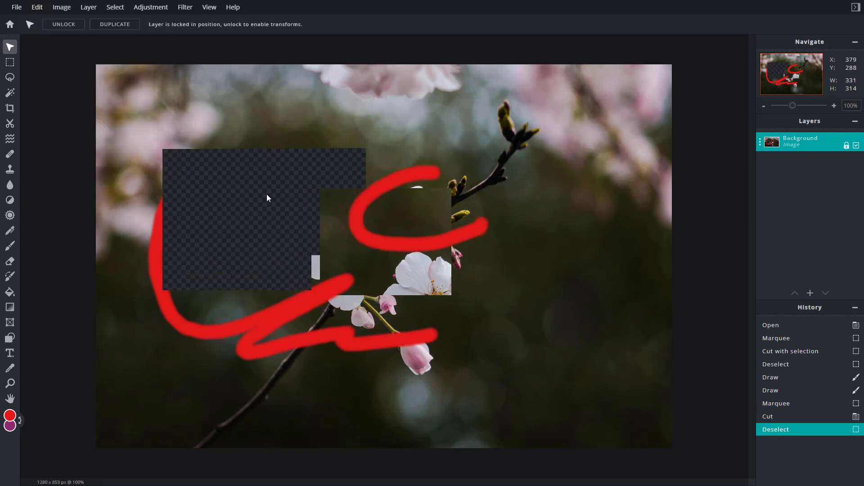
pyautogui.click(36, 6)
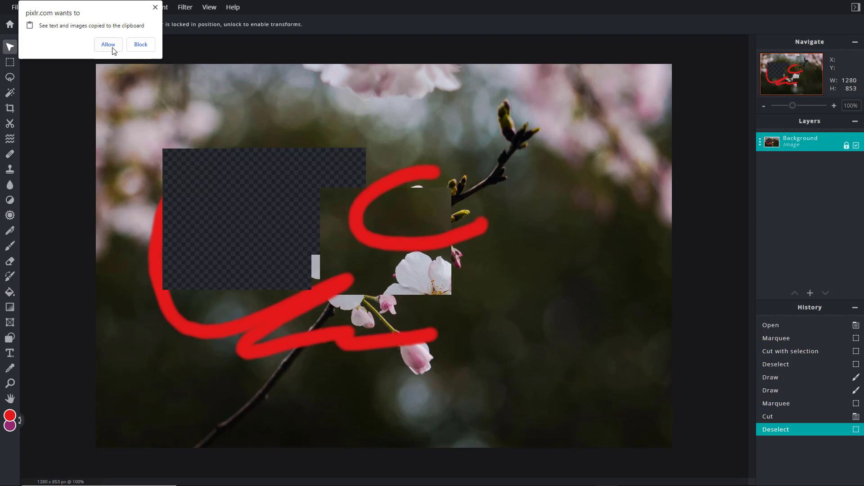
# Allow clipboard access and paste three copies of the cut patch, each placed around the branch.
pyautogui.click(108, 45)
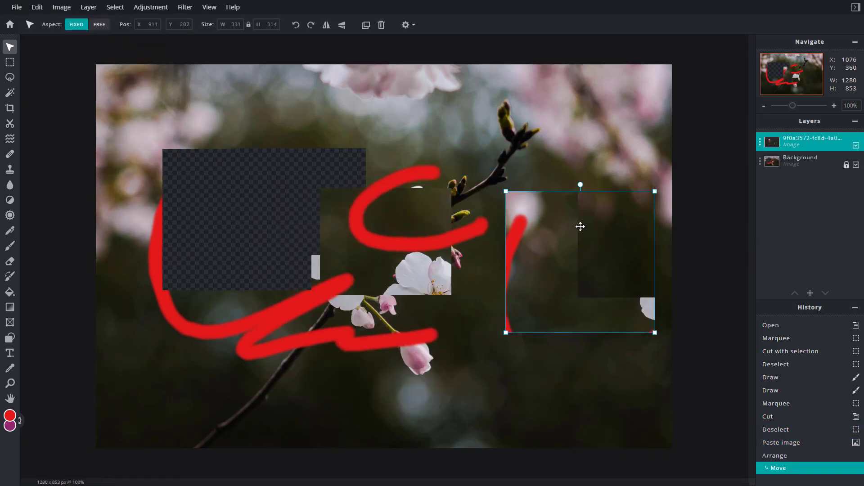
pyautogui.click(36, 7)
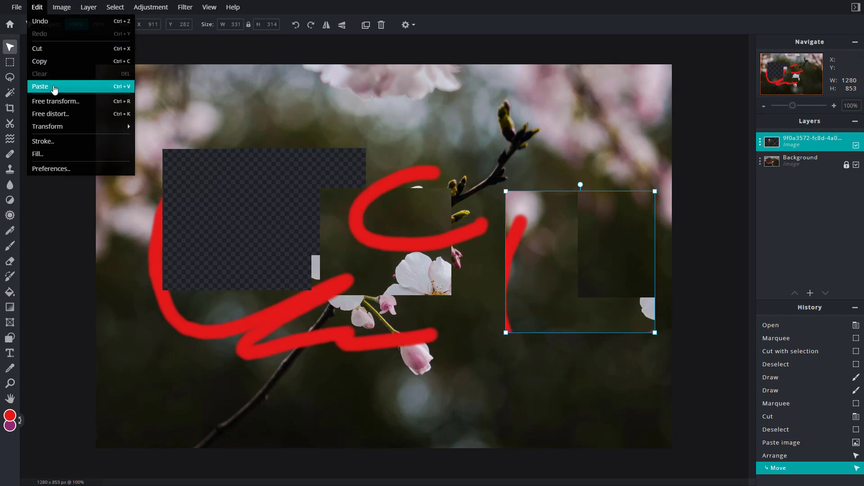
pyautogui.click(40, 86)
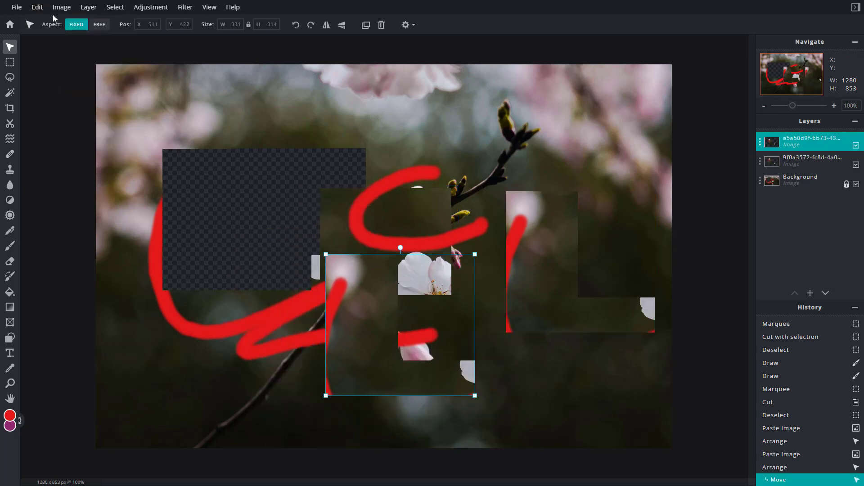
pyautogui.press('Ctrl+v')
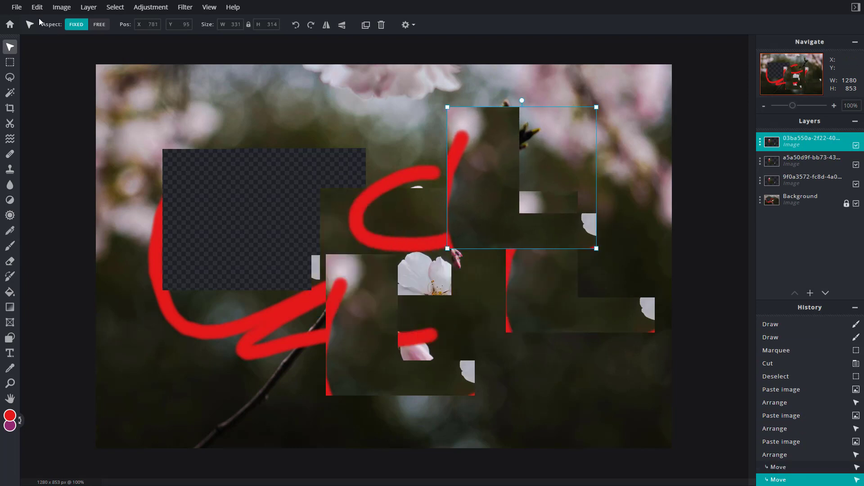
pyautogui.click(37, 6)
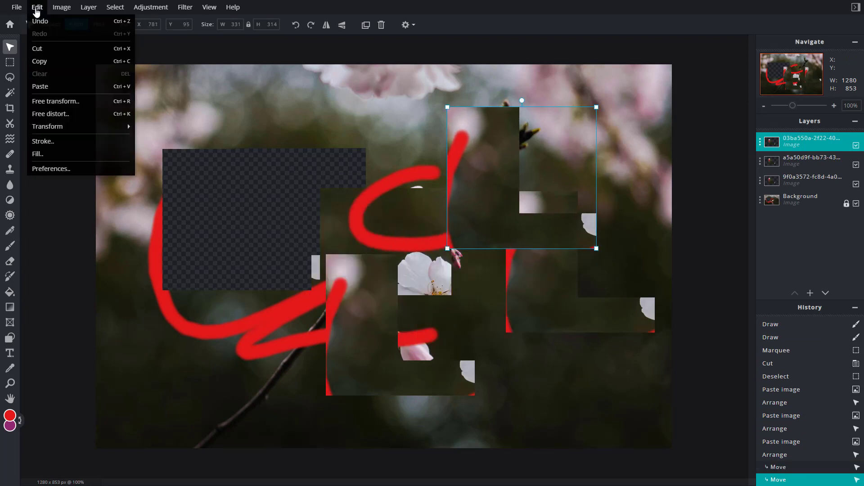
pyautogui.moveTo(55, 62)
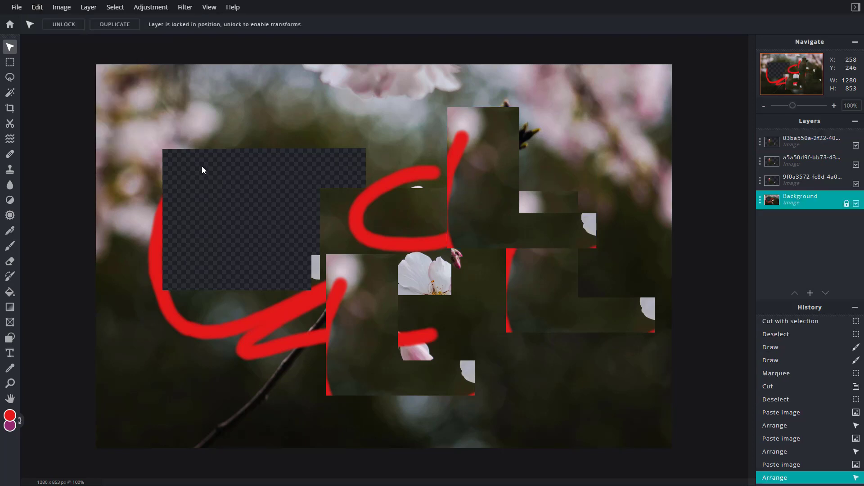
# Marquee a lower-left rectangle of the Background, copy it and paste it as a patch over the middle.
pyautogui.click(10, 63)
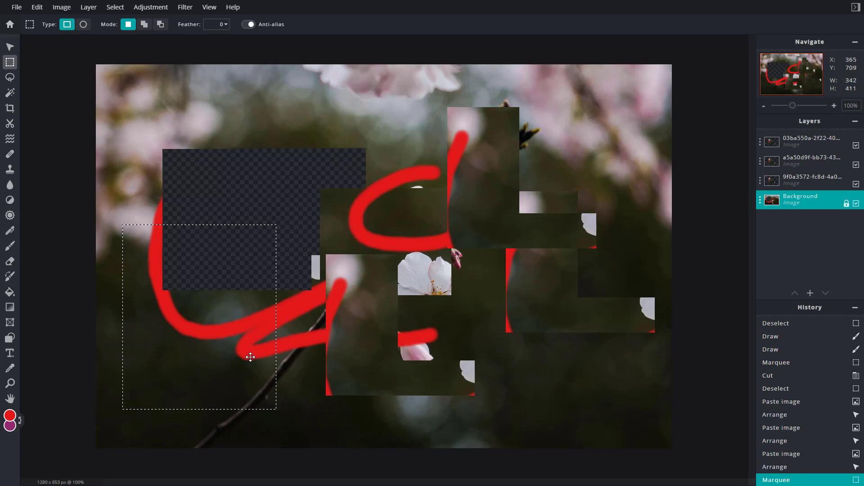
pyautogui.click(37, 6)
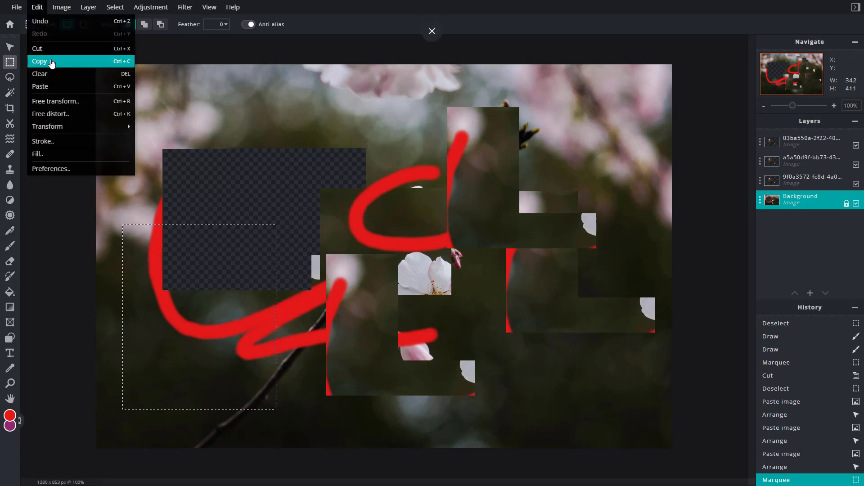
pyautogui.click(39, 87)
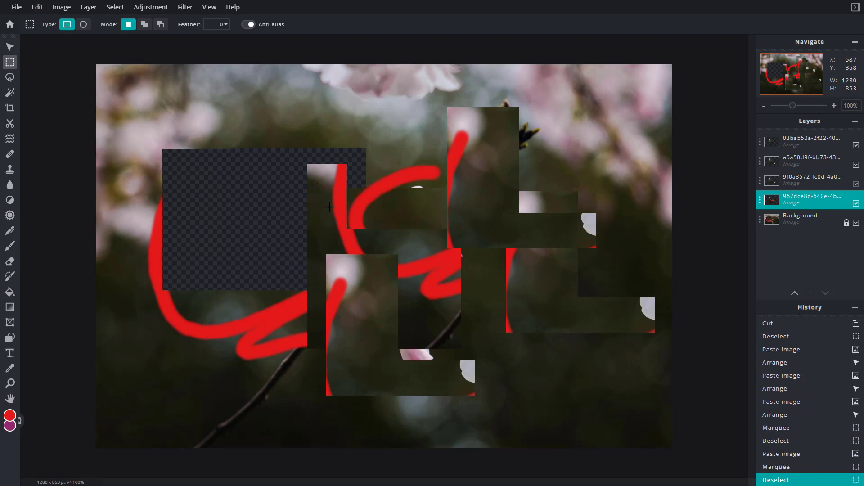
pyautogui.click(36, 6)
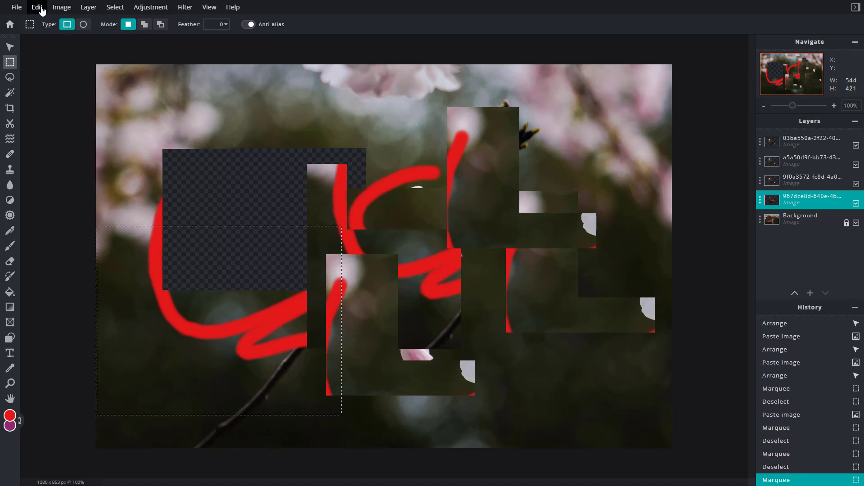
# Clear the selected part of the middle patch, then delete top-left and top-right rectangles of the Background to transparency.
pyautogui.click(36, 6)
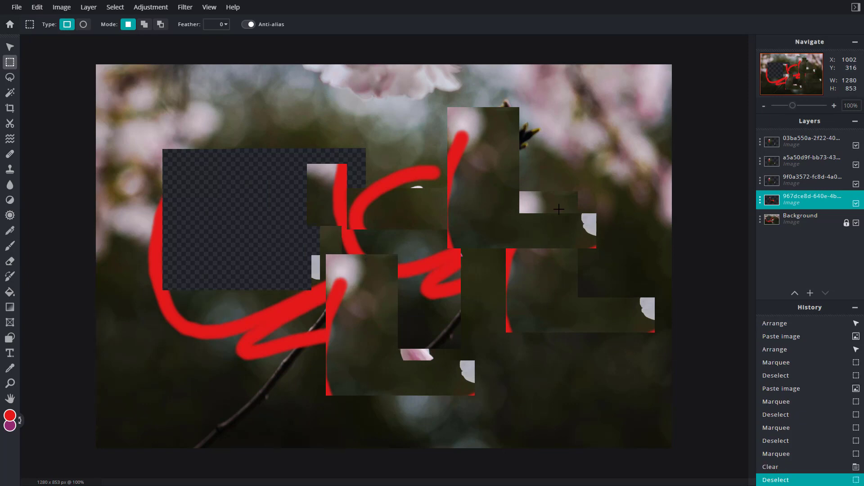
pyautogui.click(805, 218)
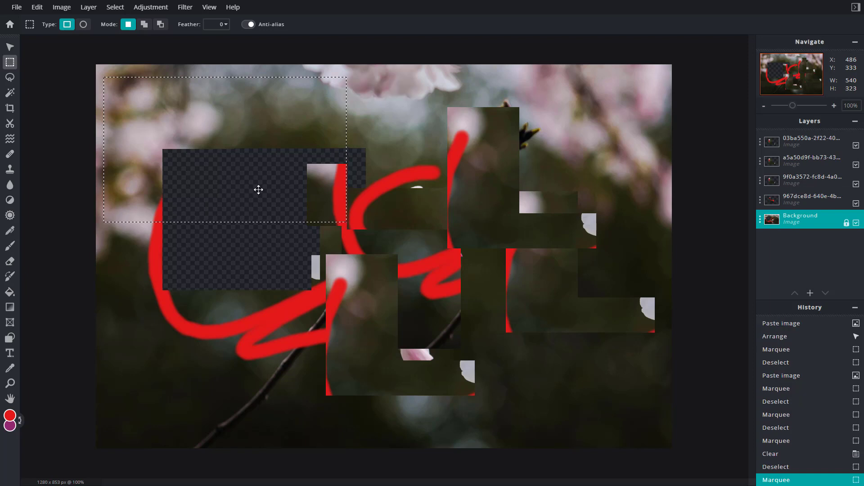
pyautogui.press('Delete')
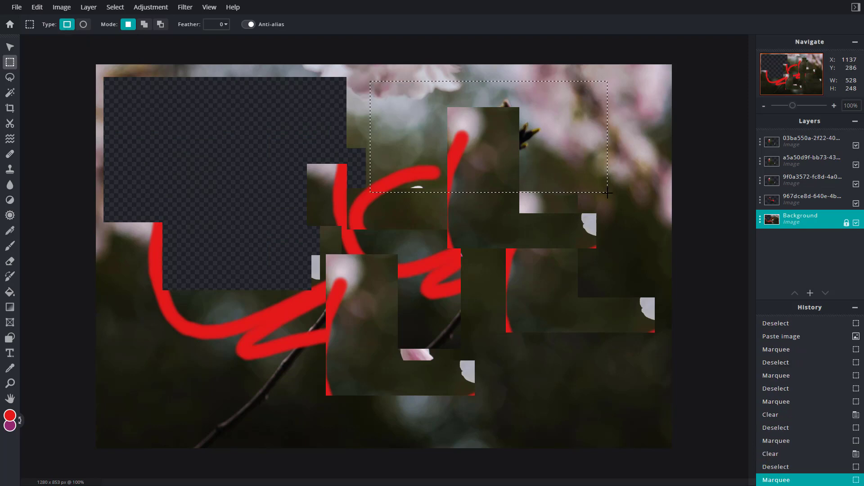
pyautogui.press('Delete')
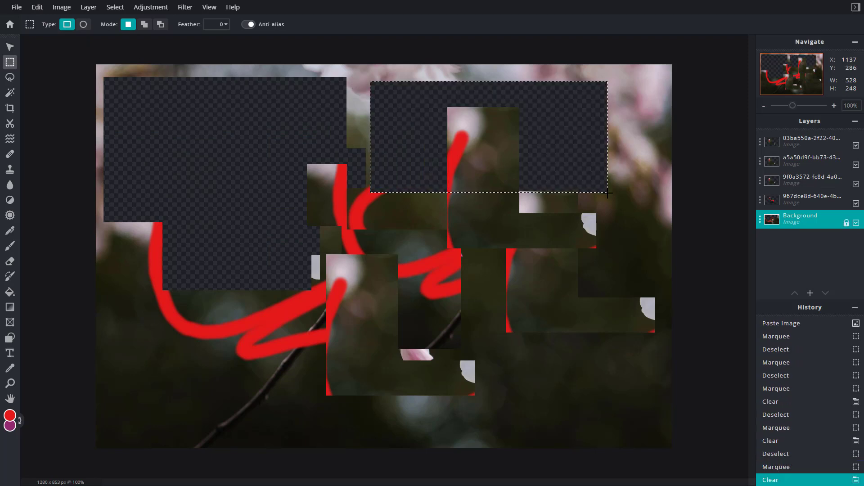